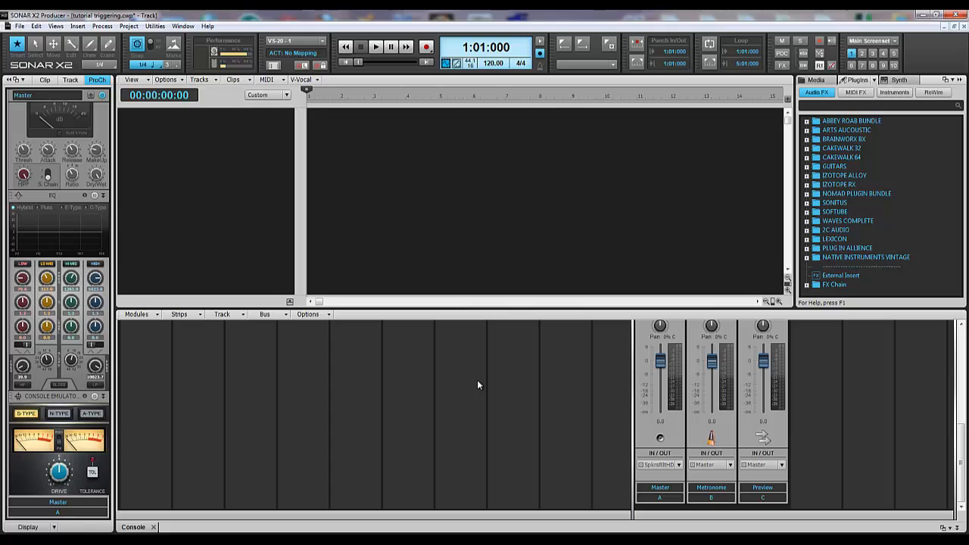
{"action": "mouse_move", "coordinate": [460, 397]}
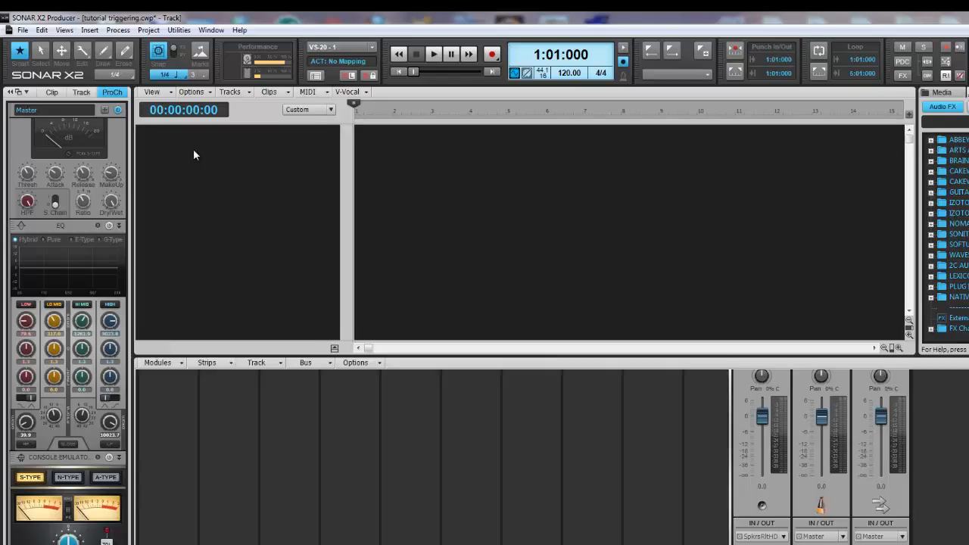
Step: Show the MIDI Playback and Recording settings via Edit > Preferences
{"action": "left_click", "coordinate": [41, 29]}
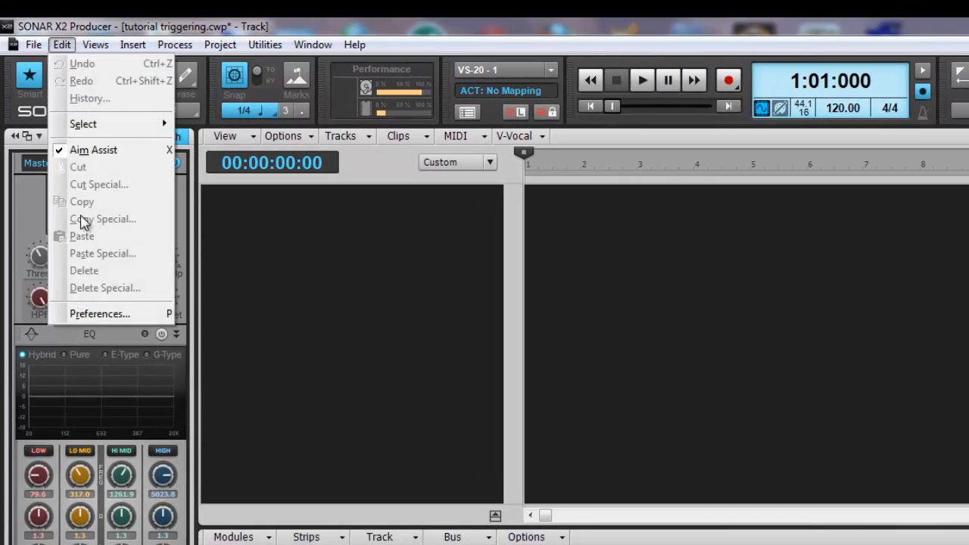
{"action": "left_click", "coordinate": [99, 313]}
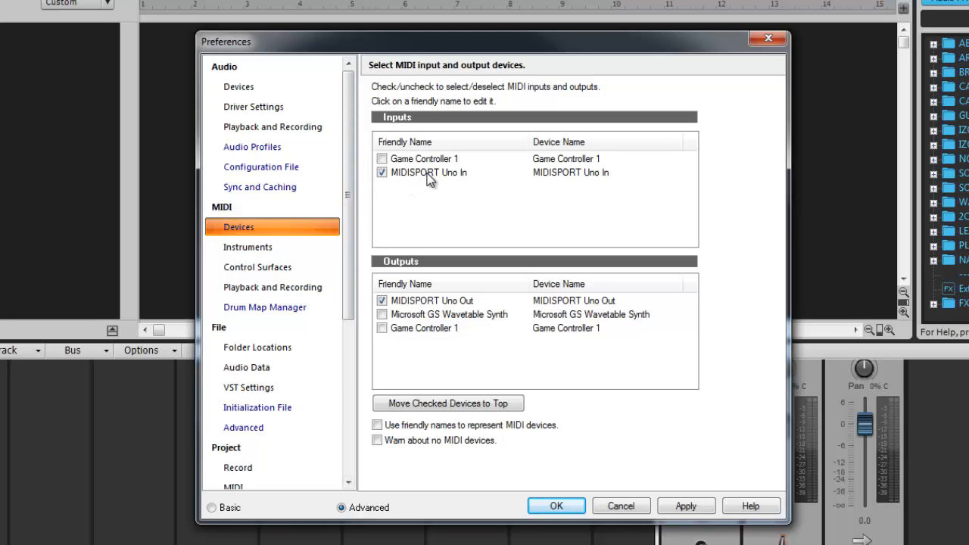
{"action": "mouse_move", "coordinate": [441, 189]}
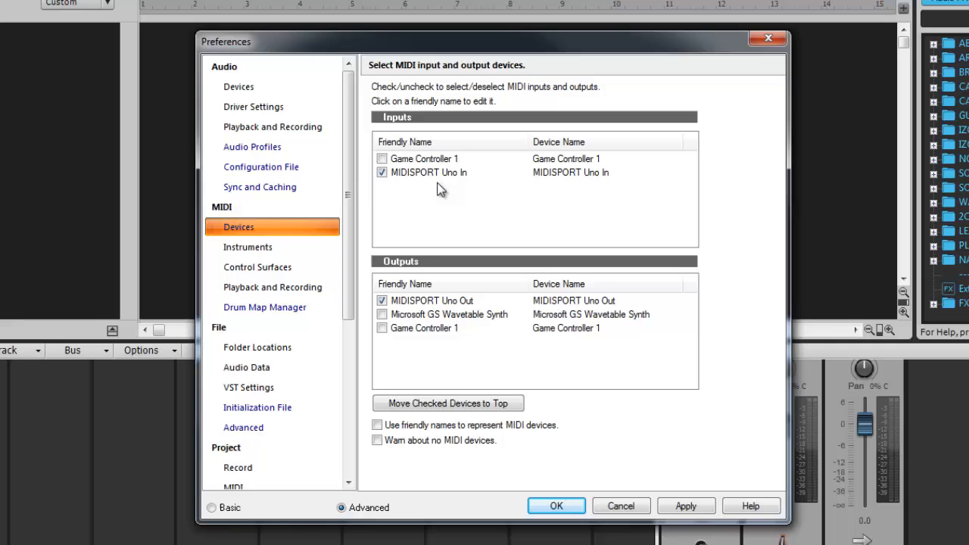
{"action": "mouse_move", "coordinate": [324, 295]}
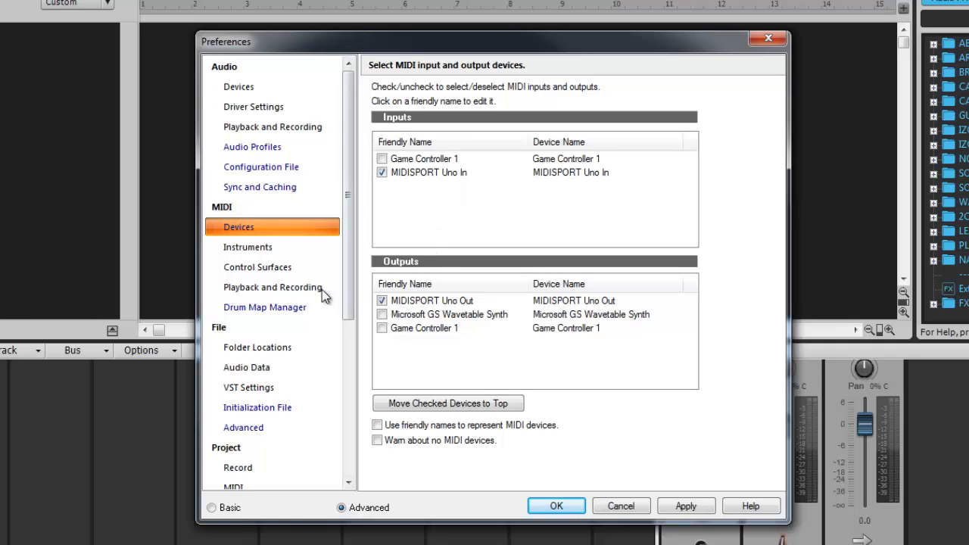
{"action": "mouse_move", "coordinate": [310, 293]}
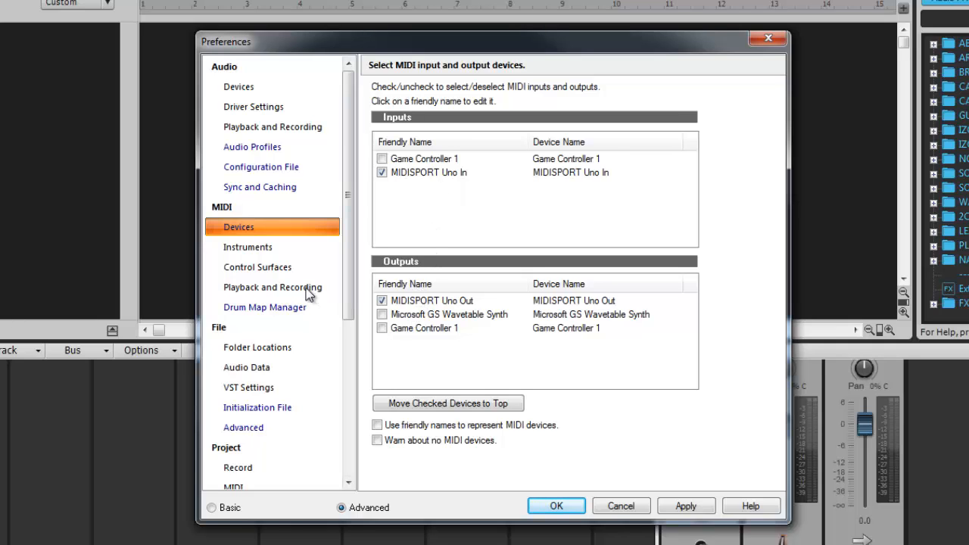
{"action": "left_click", "coordinate": [272, 287]}
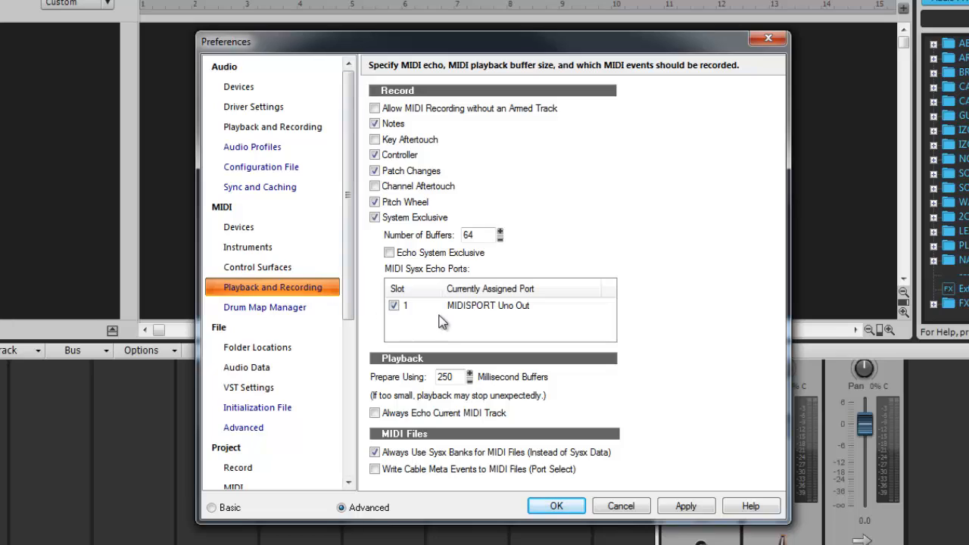
{"action": "mouse_move", "coordinate": [483, 313]}
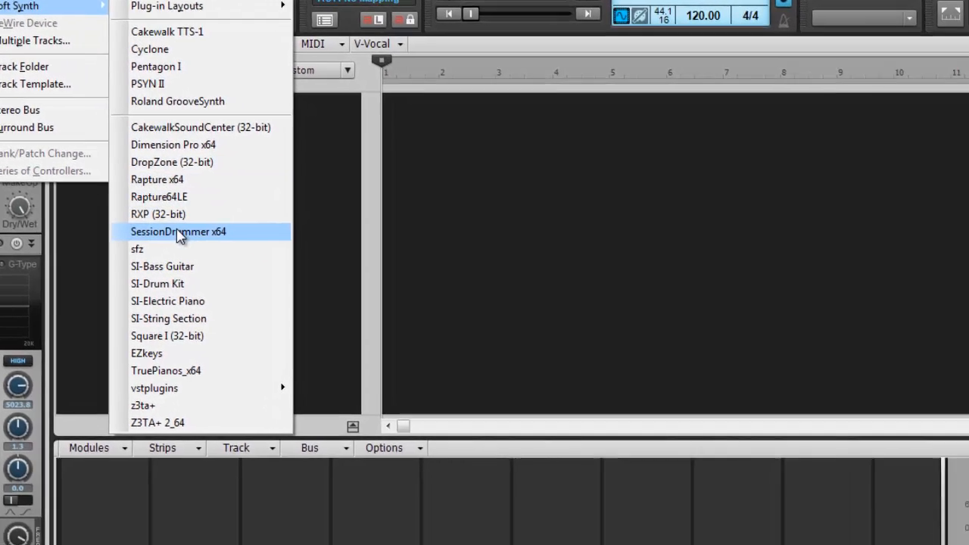
Step: Insert SessionDrummer x64 with a MIDI source track and stereo audio tracks for all outputs
{"action": "left_click", "coordinate": [178, 232]}
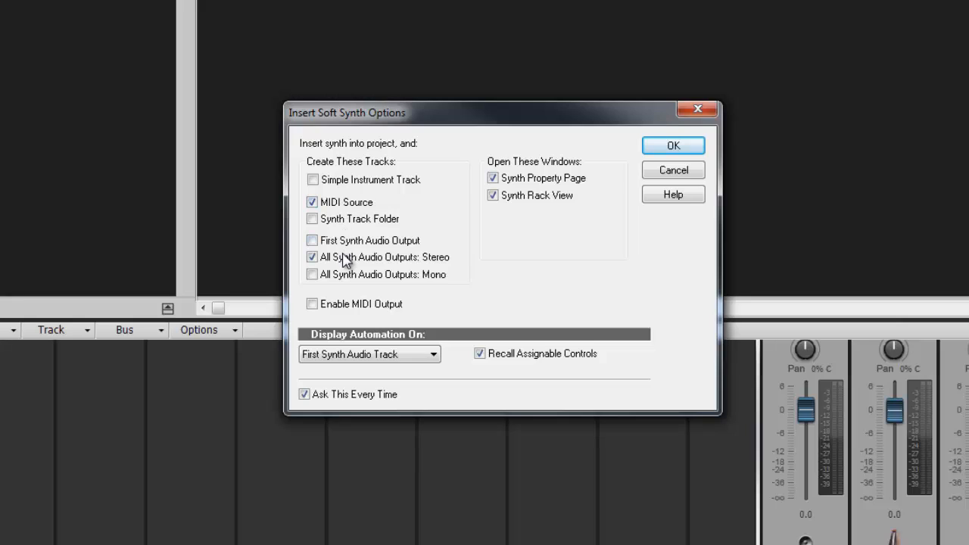
{"action": "mouse_move", "coordinate": [387, 266]}
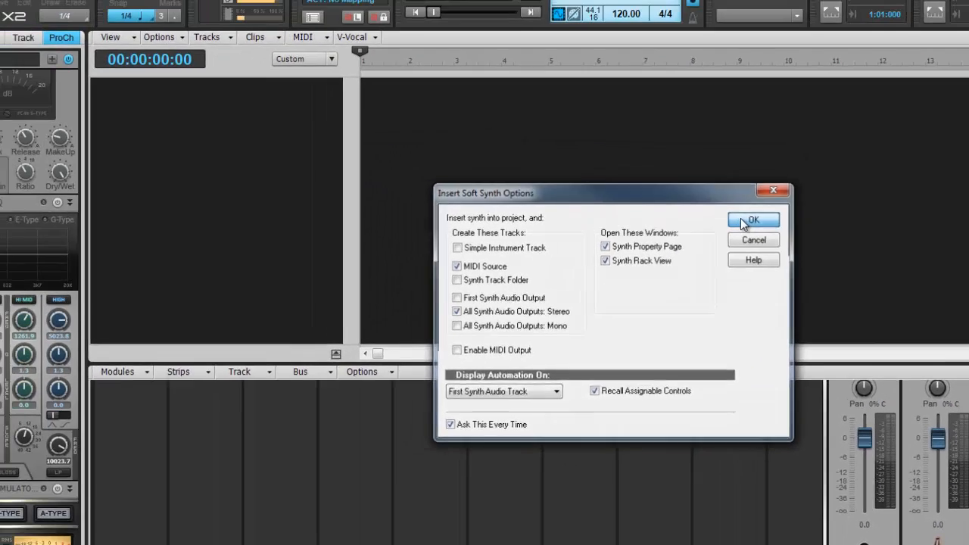
{"action": "left_click", "coordinate": [753, 220]}
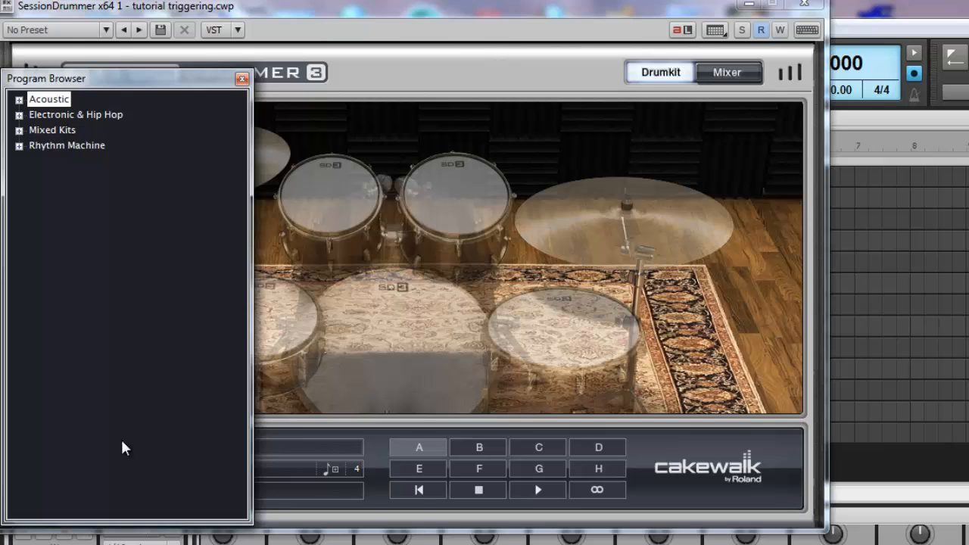
Step: Load the SonicReality_JBSonrKit from the Acoustic category and close the program browser
{"action": "left_click", "coordinate": [8, 99]}
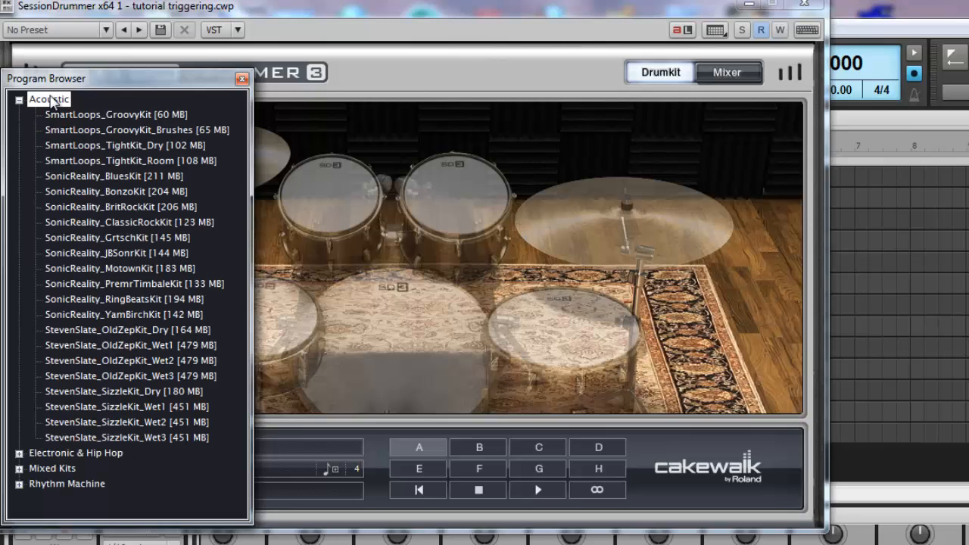
{"action": "mouse_move", "coordinate": [122, 237]}
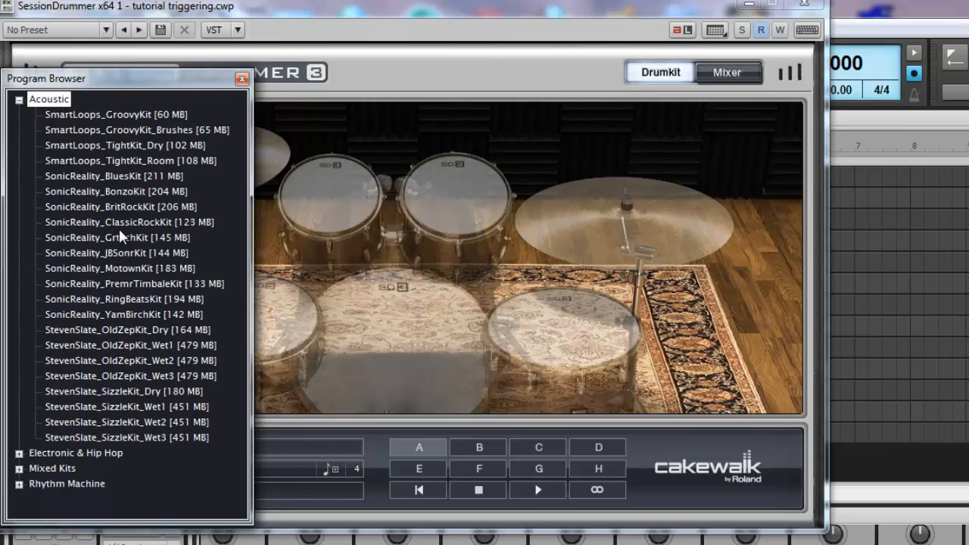
{"action": "mouse_move", "coordinate": [127, 256]}
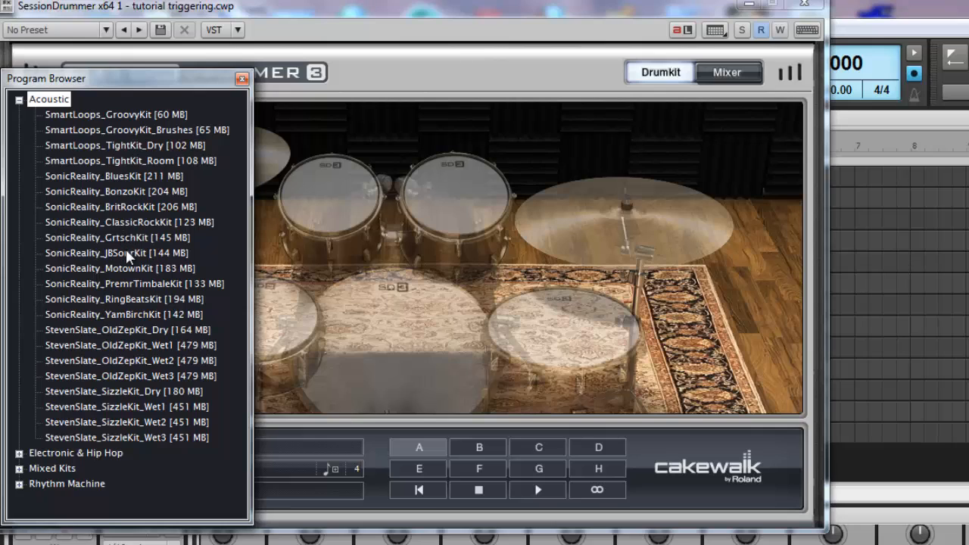
{"action": "double_click", "coordinate": [113, 252]}
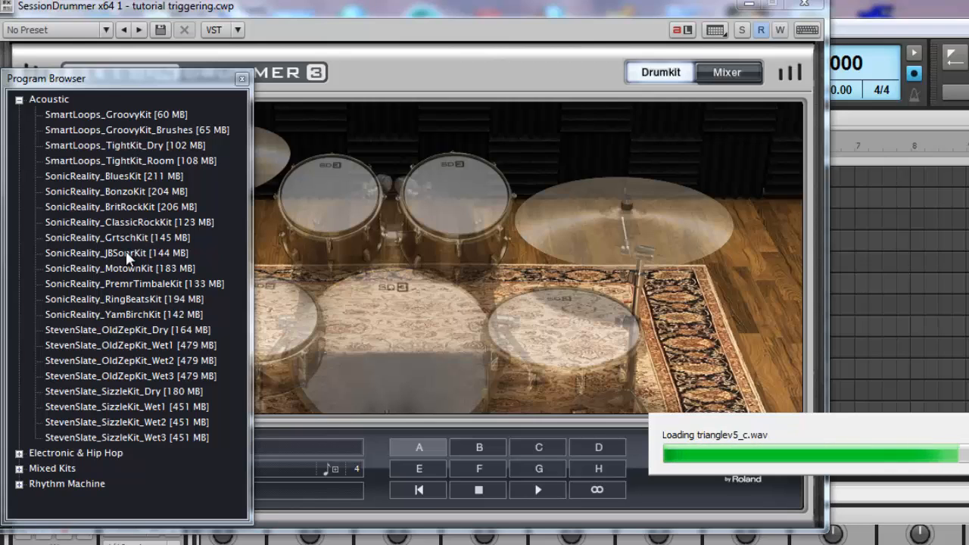
{"action": "left_click", "coordinate": [117, 253]}
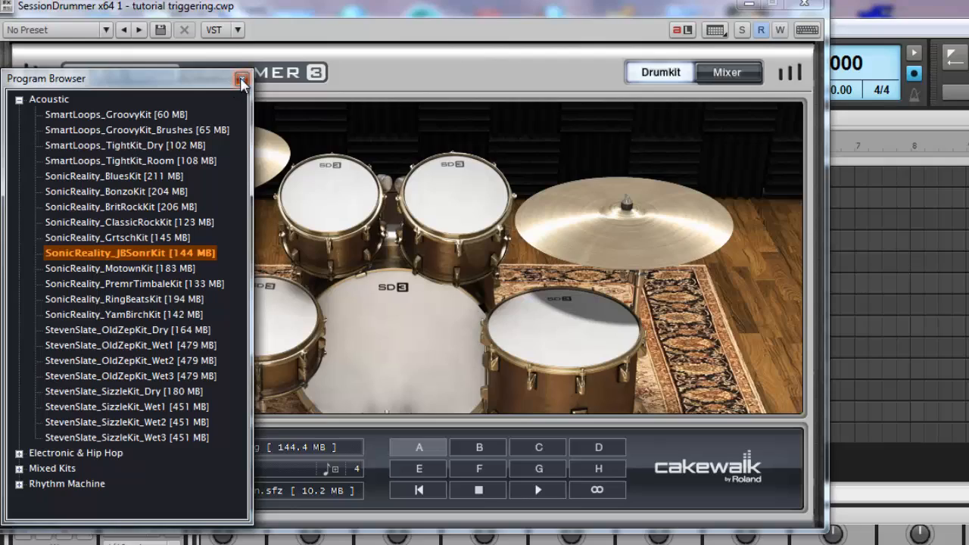
{"action": "left_click", "coordinate": [242, 80]}
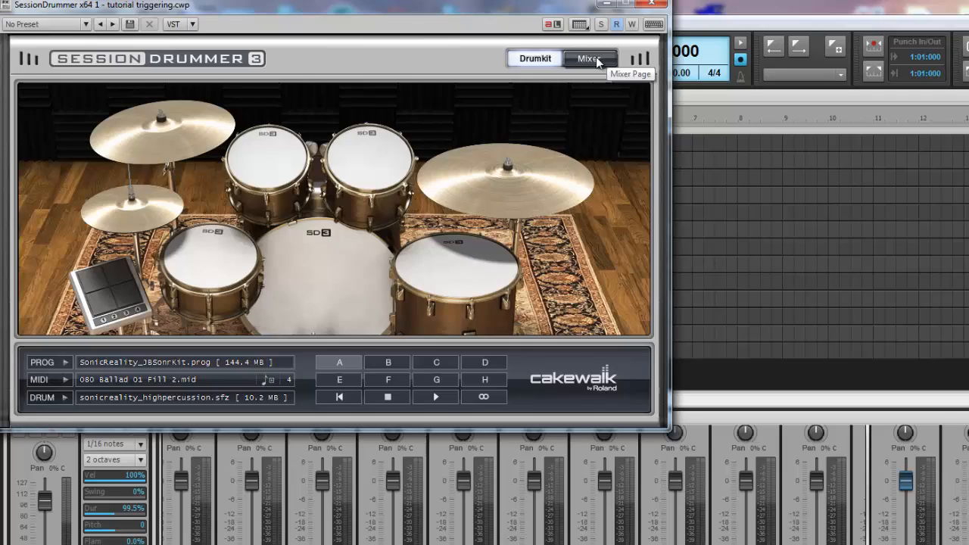
Step: Show the mixer page and leave drum channel 1 routed to output 1
{"action": "left_click", "coordinate": [590, 58]}
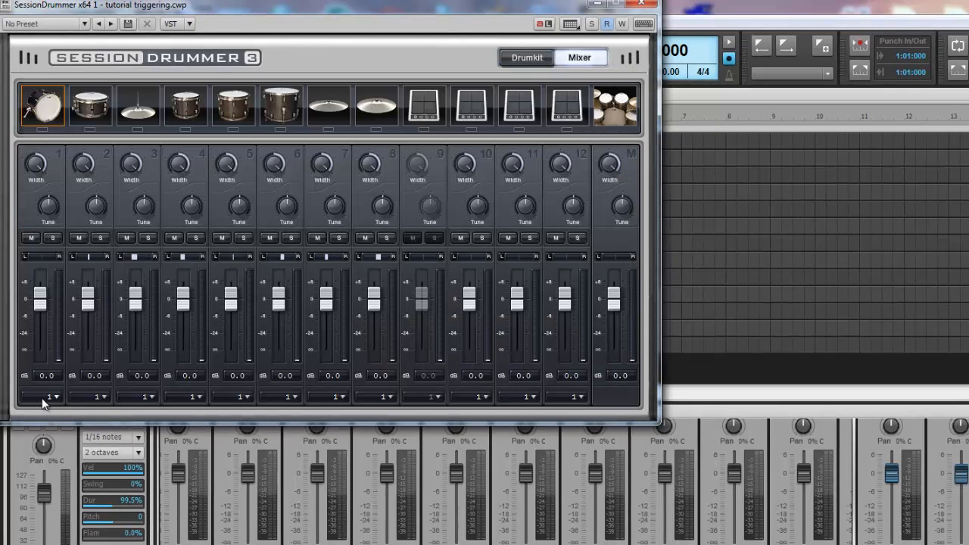
{"action": "mouse_move", "coordinate": [50, 397]}
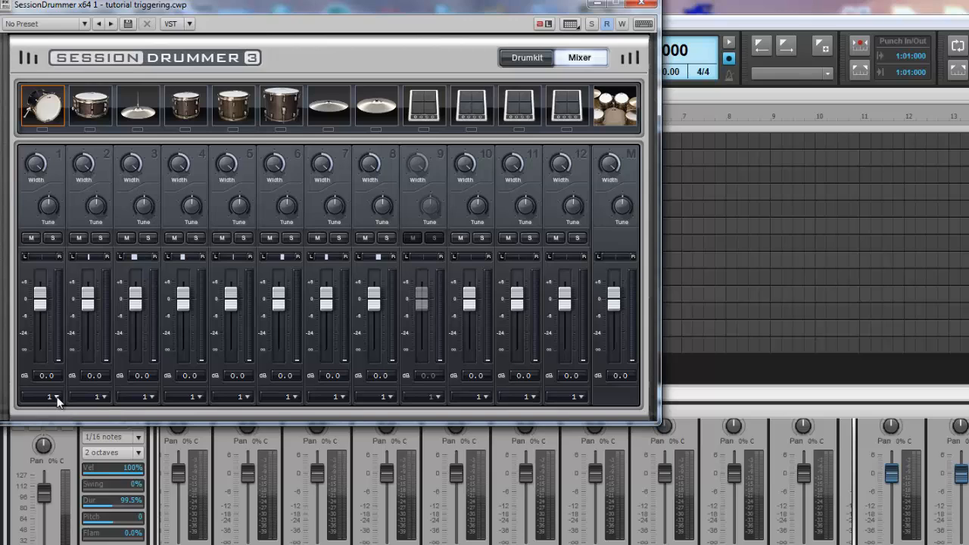
{"action": "left_click", "coordinate": [53, 397]}
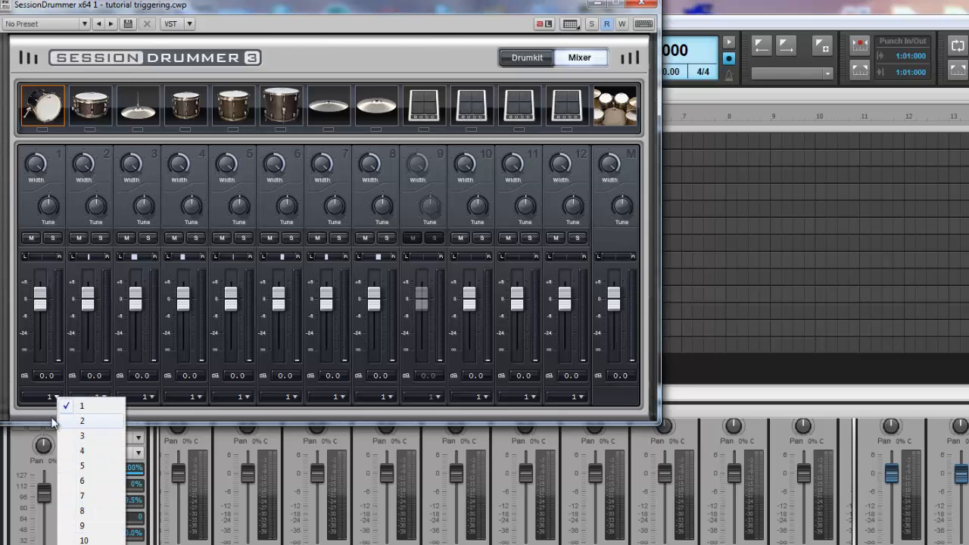
{"action": "left_click", "coordinate": [82, 405]}
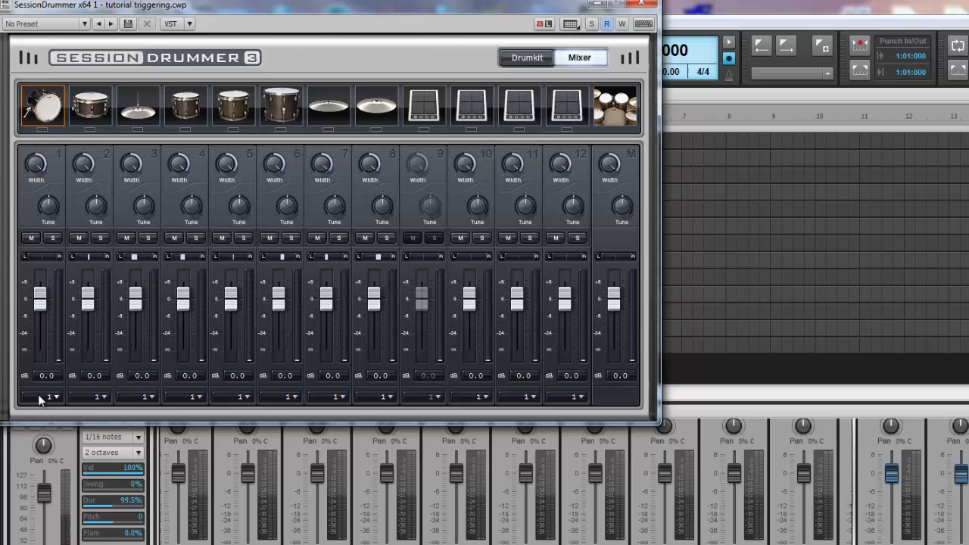
{"action": "mouse_move", "coordinate": [88, 404]}
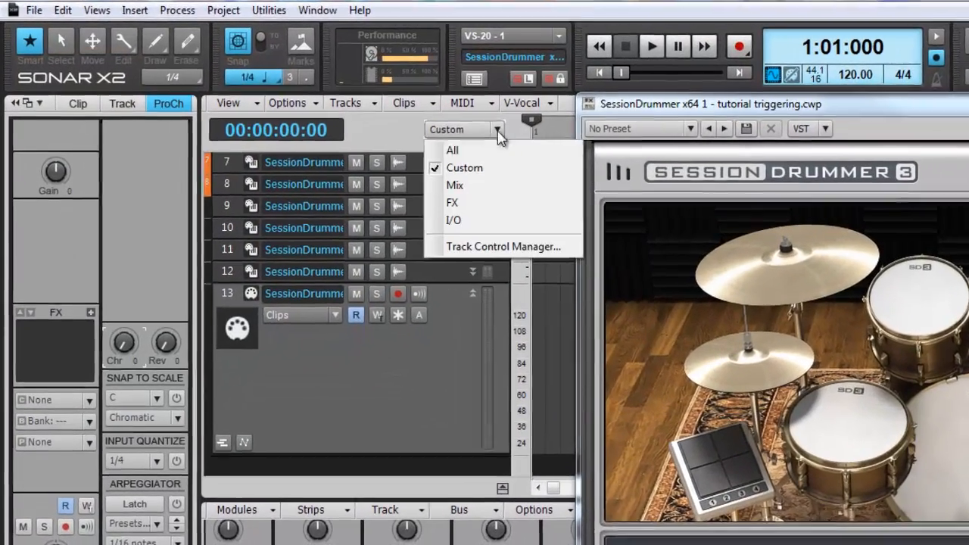
Step: Switch the track control display from Custom to All and check the MIDI track's input choices
{"action": "left_click", "coordinate": [452, 149]}
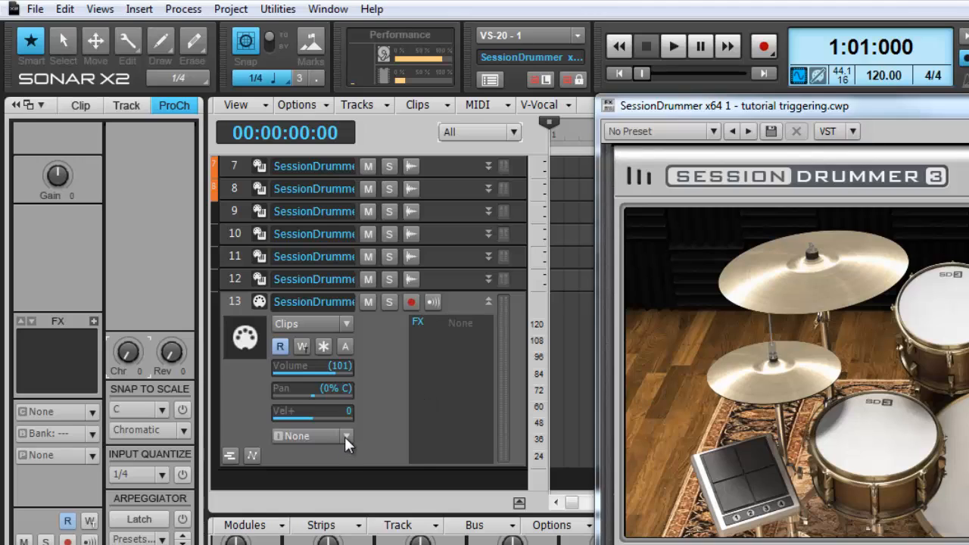
{"action": "left_click", "coordinate": [347, 436]}
{"action": "type", "text": "ride"}
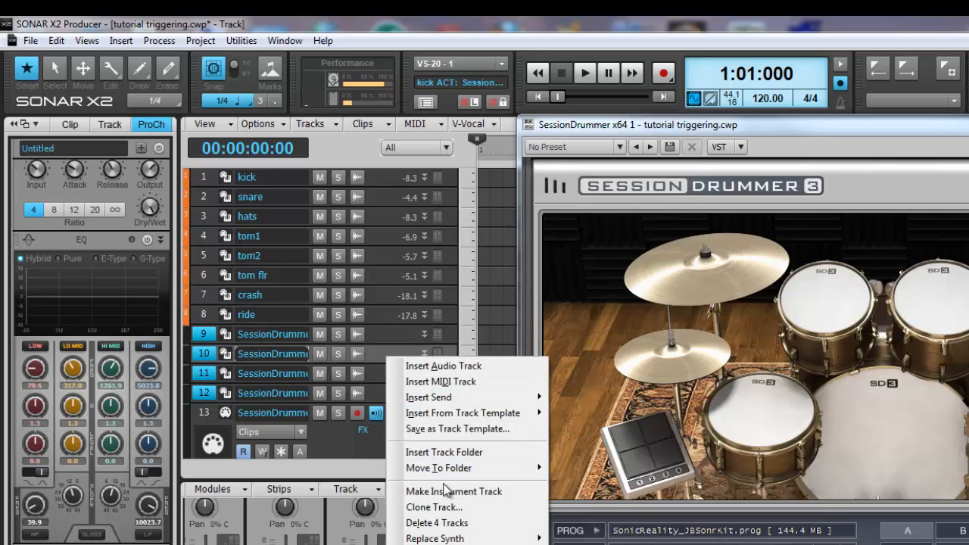
{"action": "mouse_move", "coordinate": [437, 523]}
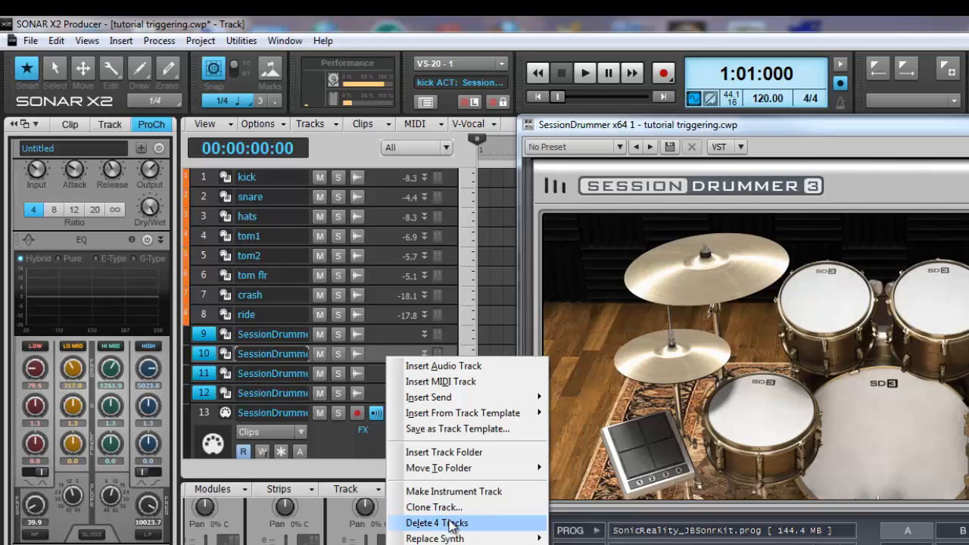
Step: Delete the four unnamed SessionDrummer audio tracks 9–12
{"action": "left_click", "coordinate": [437, 522]}
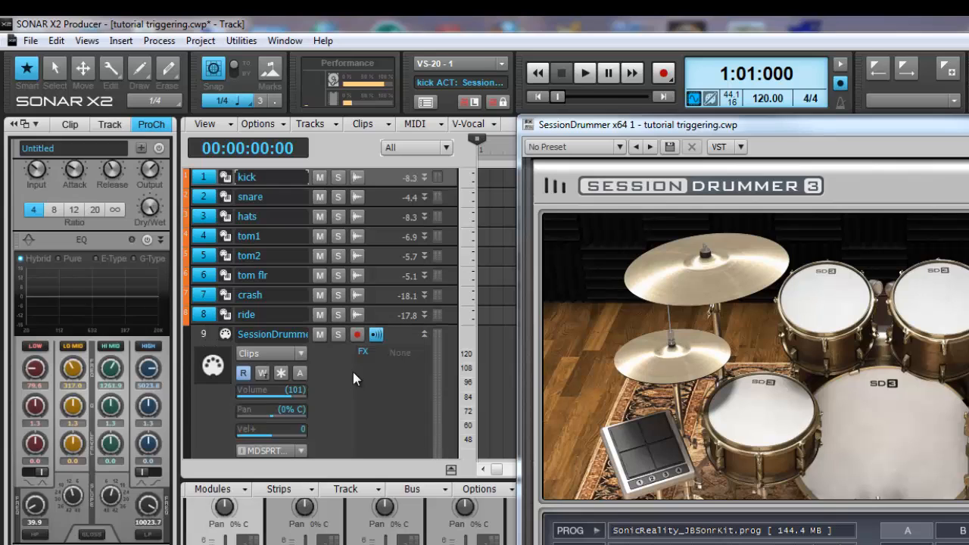
{"action": "mouse_move", "coordinate": [384, 222]}
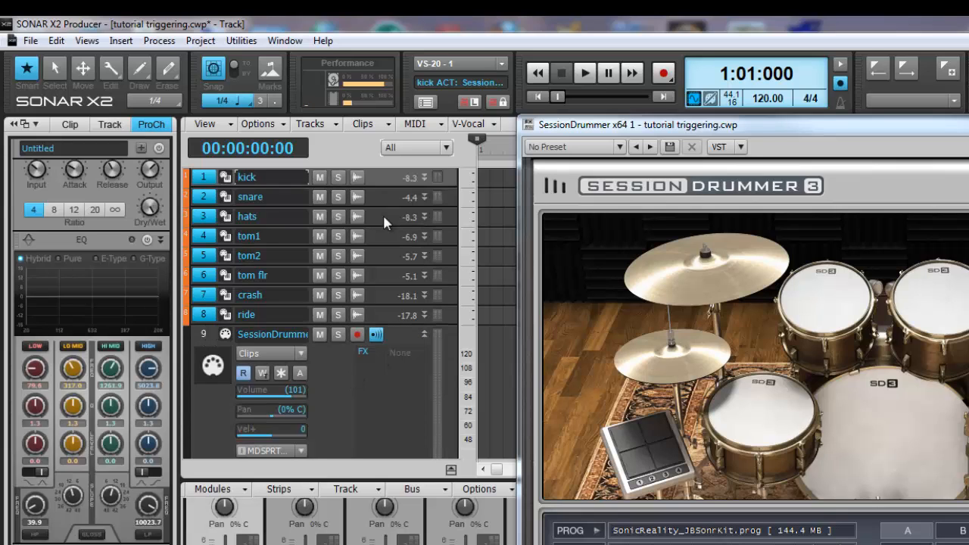
Step: Move the eight drum tracks into a new track folder named 'kit'
{"action": "right_click", "coordinate": [269, 216]}
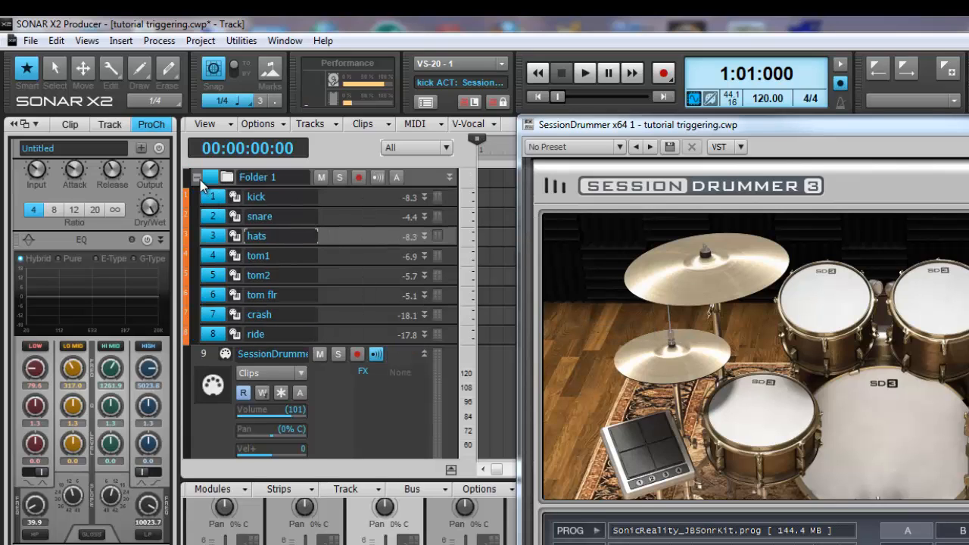
{"action": "double_click", "coordinate": [258, 176]}
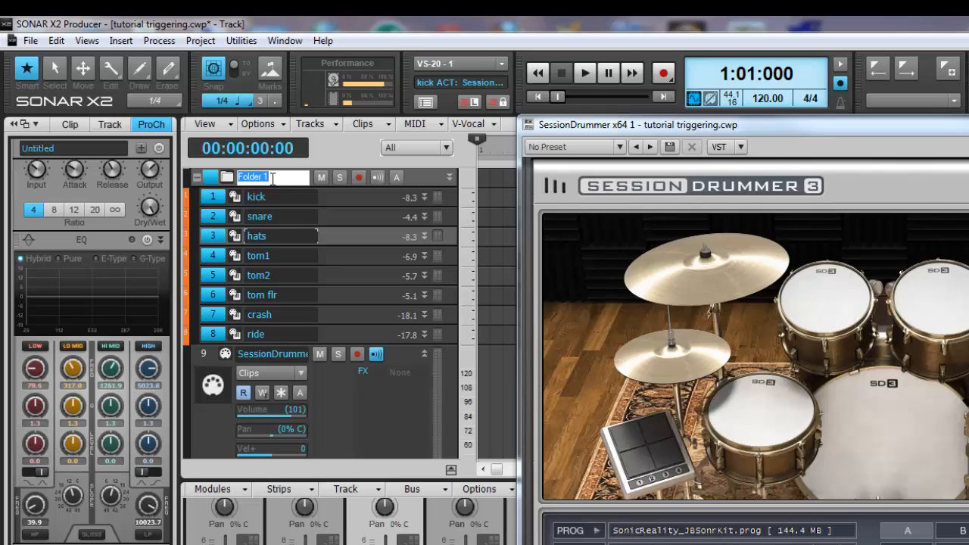
{"action": "type", "text": "kit"}
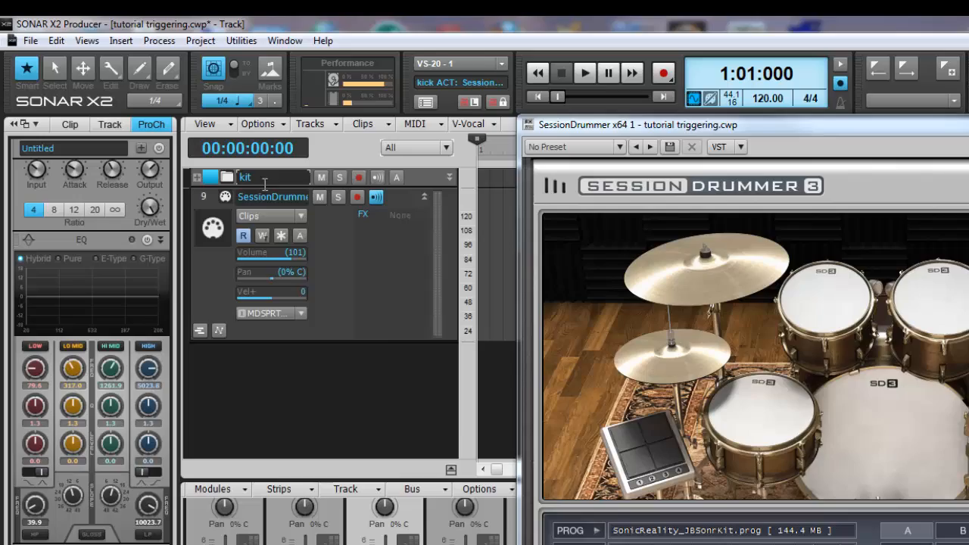
{"action": "mouse_move", "coordinate": [364, 388]}
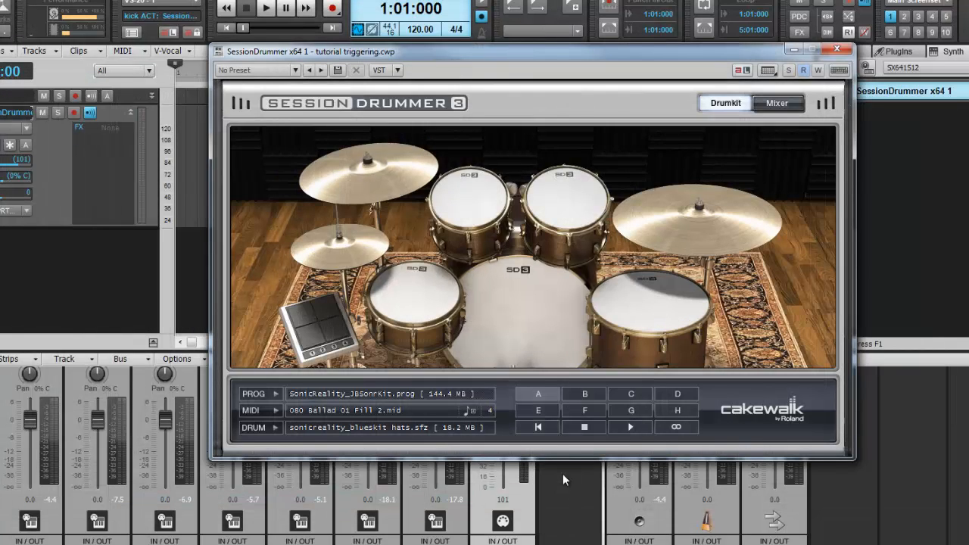
{"action": "mouse_move", "coordinate": [357, 288]}
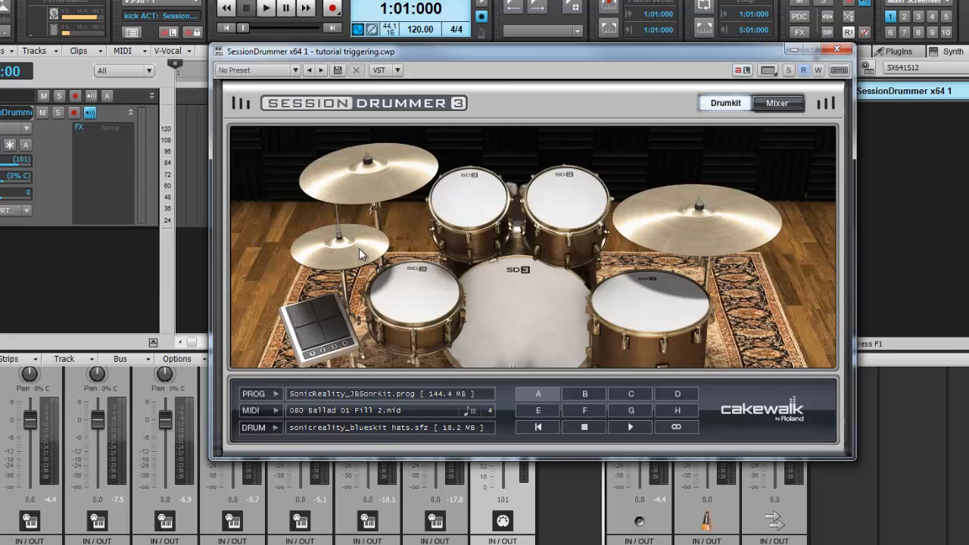
Step: Browse the hi-hat's Load Instrument dialog to the 3 - Hats folder and pick a hats .sfz sample
{"action": "right_click", "coordinate": [339, 250]}
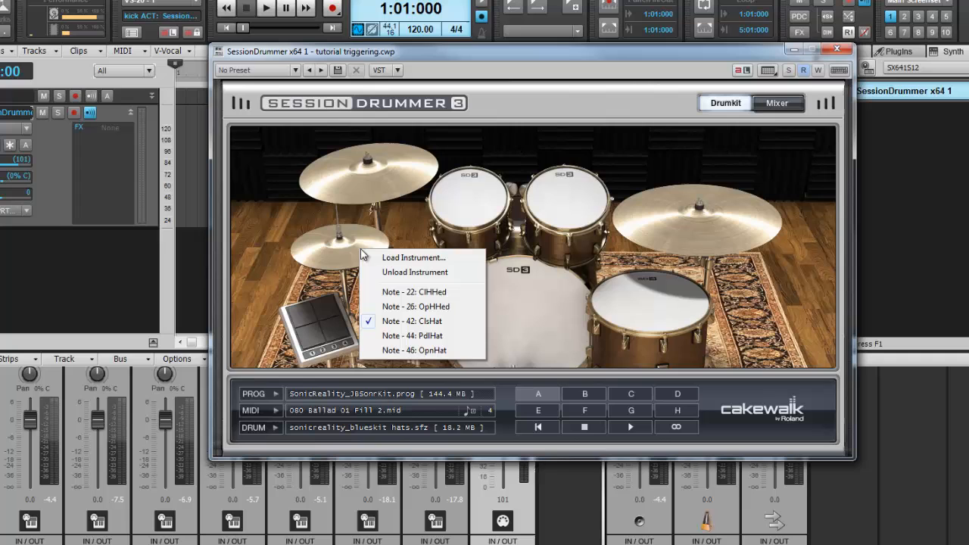
{"action": "left_click", "coordinate": [414, 258]}
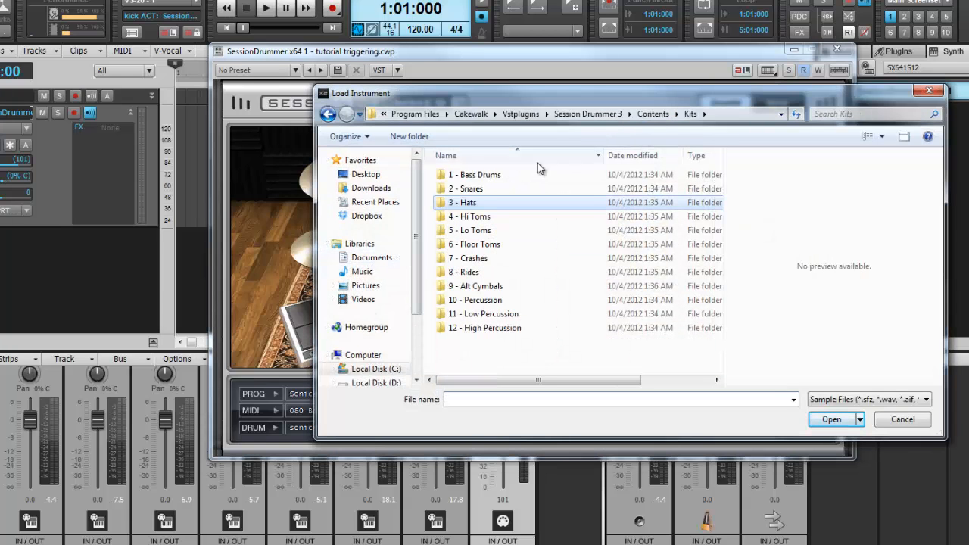
{"action": "double_click", "coordinate": [463, 202]}
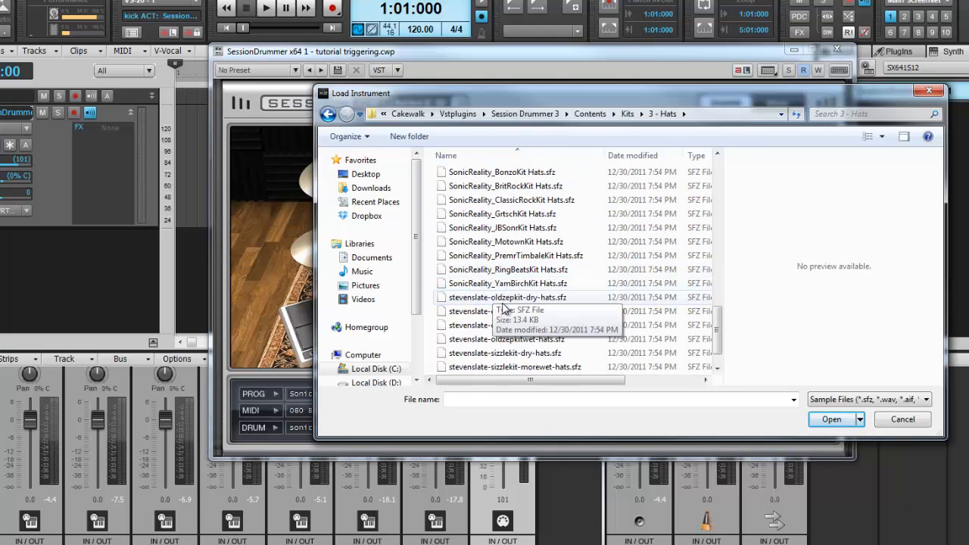
{"action": "scroll", "scroll_direction": "down", "scroll_amount": 3}
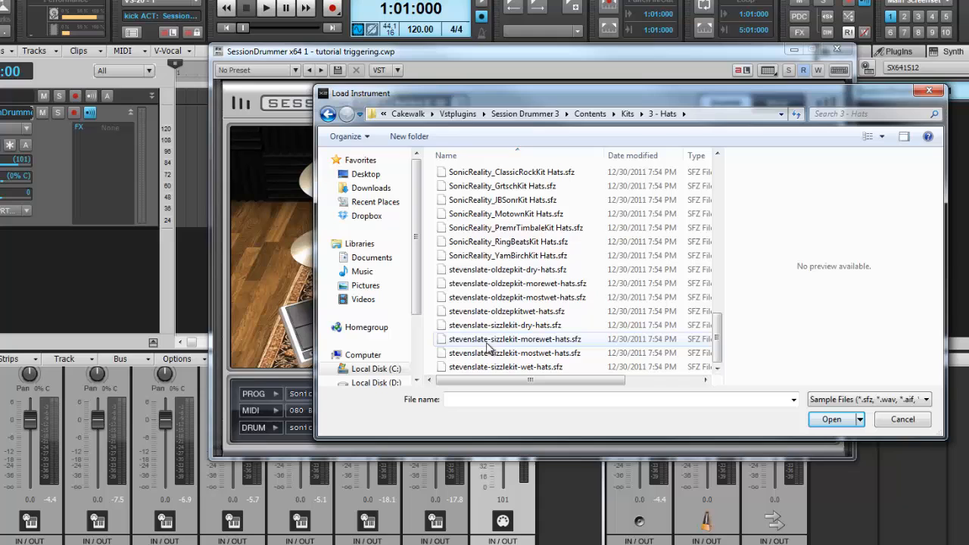
{"action": "mouse_move", "coordinate": [500, 367]}
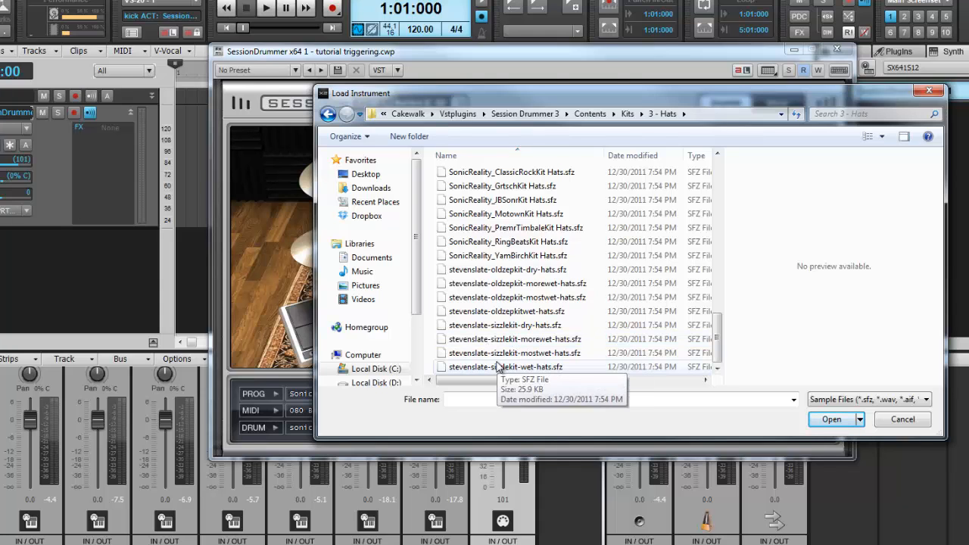
{"action": "left_click", "coordinate": [507, 367]}
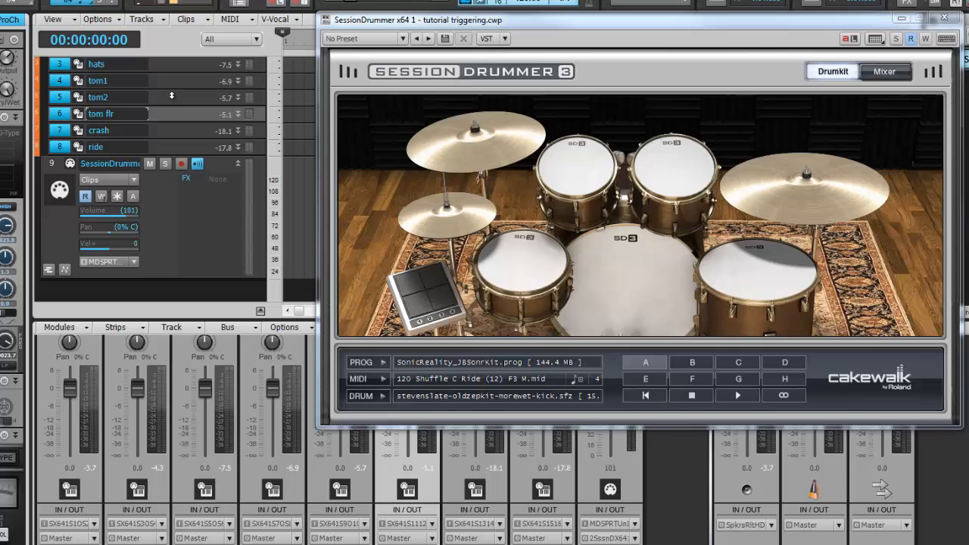
Step: Save the selected drum tracks as a track template, starting the file name with 'ch'
{"action": "right_click", "coordinate": [114, 97]}
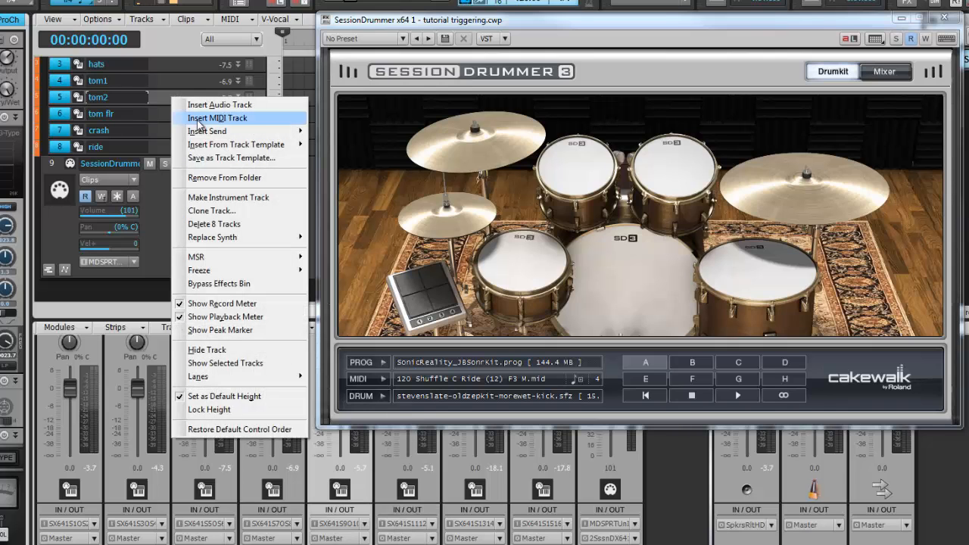
{"action": "left_click", "coordinate": [232, 158]}
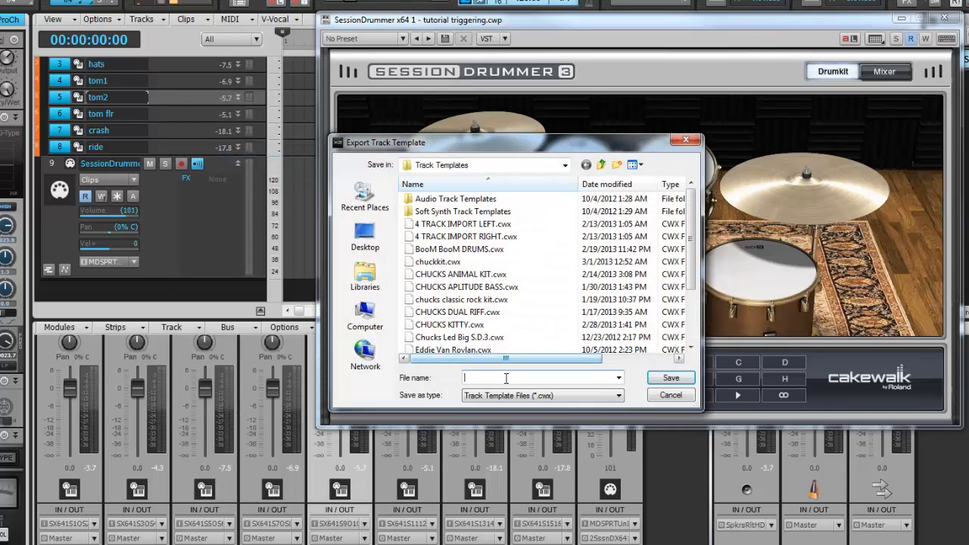
{"action": "type", "text": "ch"}
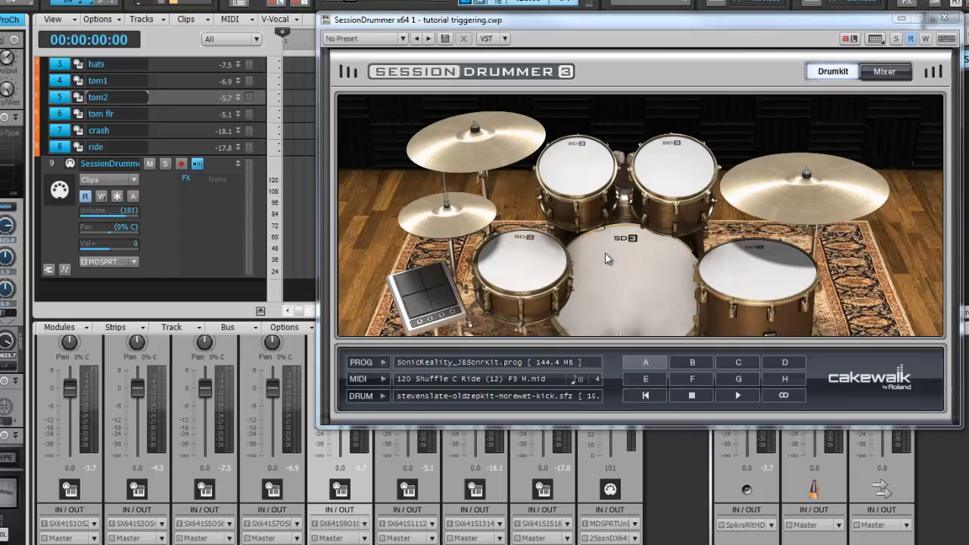
{"action": "mouse_move", "coordinate": [711, 271]}
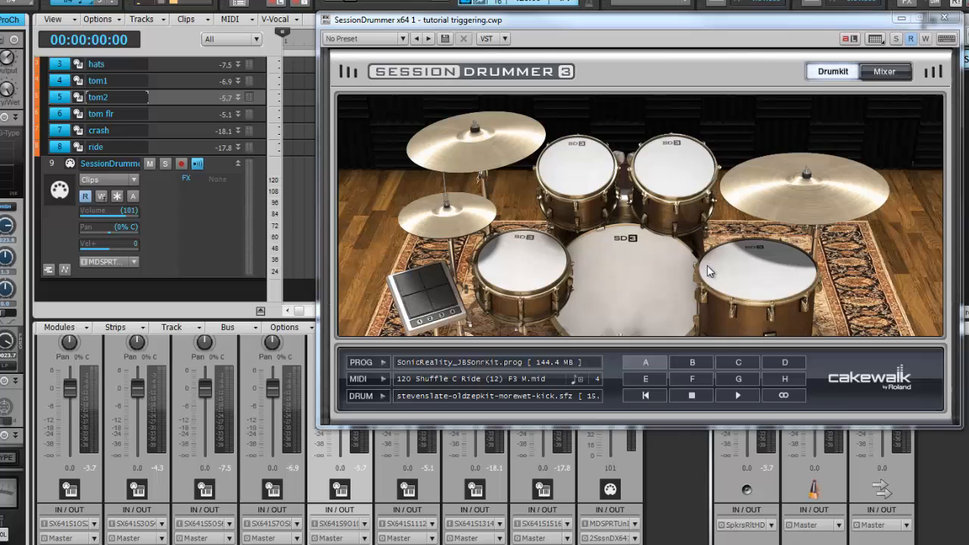
{"action": "mouse_move", "coordinate": [710, 256]}
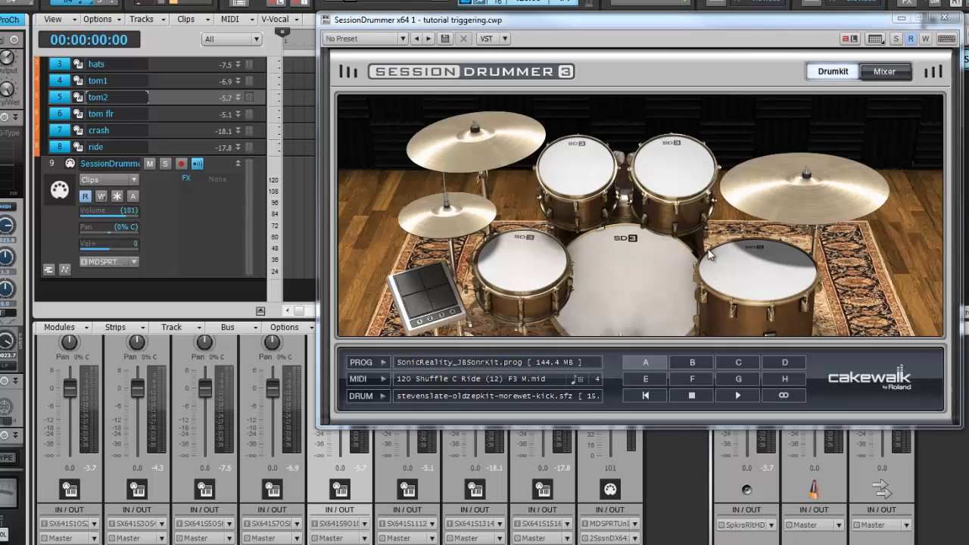
{"action": "mouse_move", "coordinate": [197, 294]}
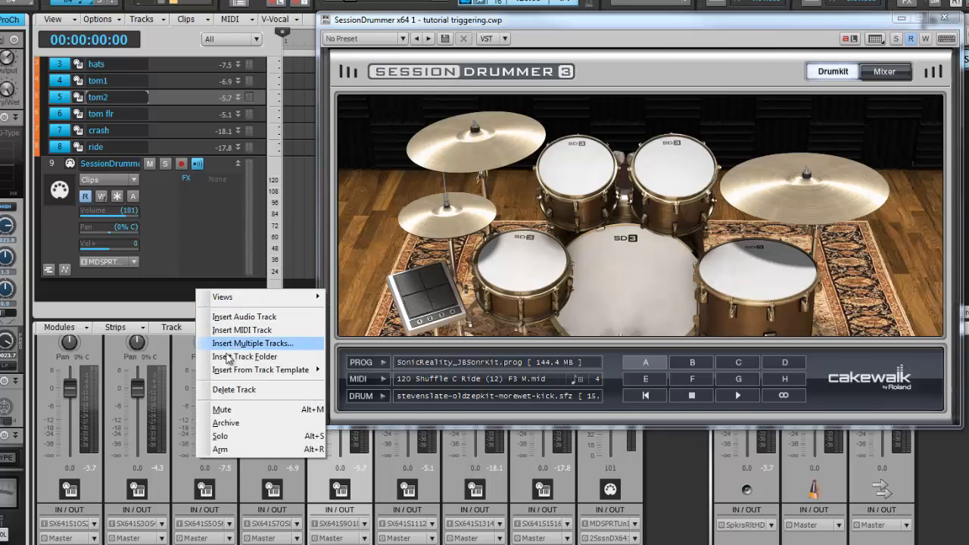
{"action": "mouse_move", "coordinate": [261, 369]}
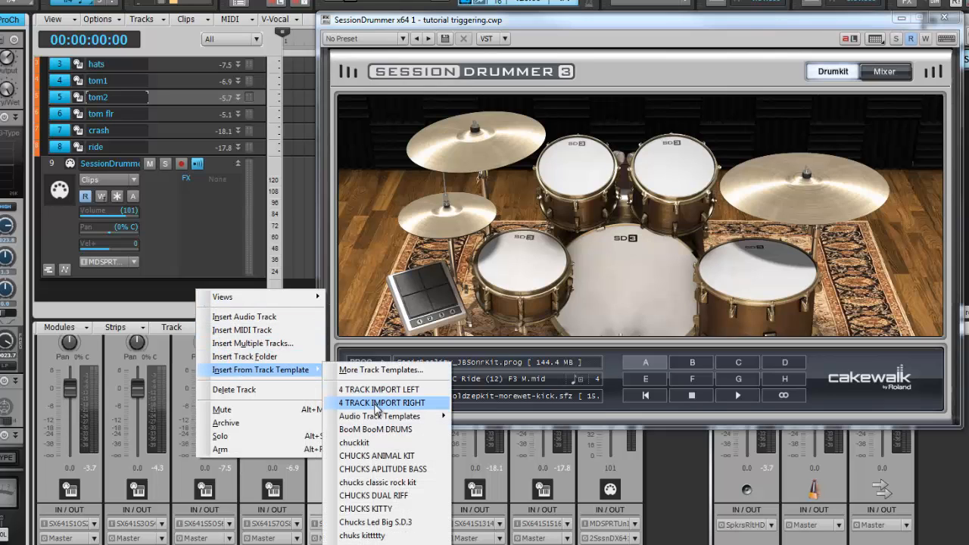
{"action": "mouse_move", "coordinate": [370, 535]}
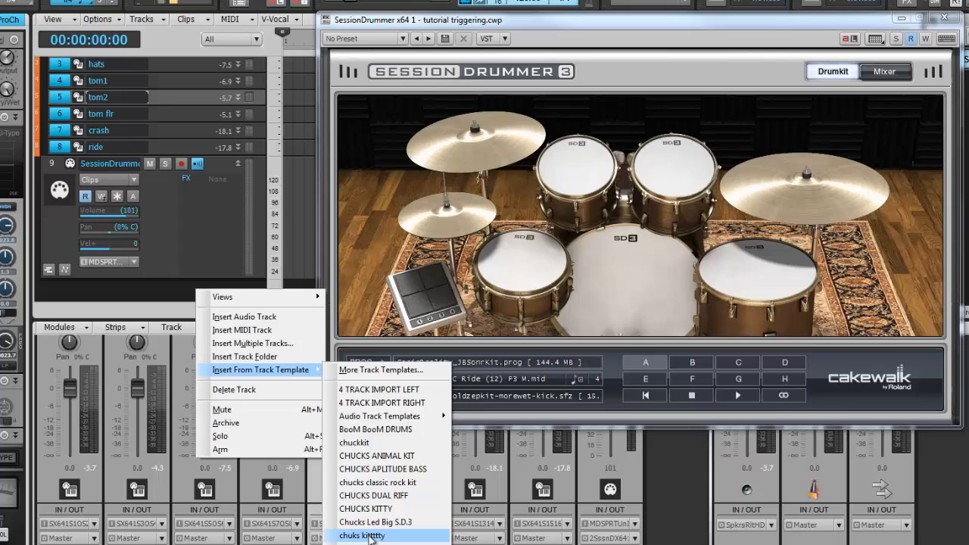